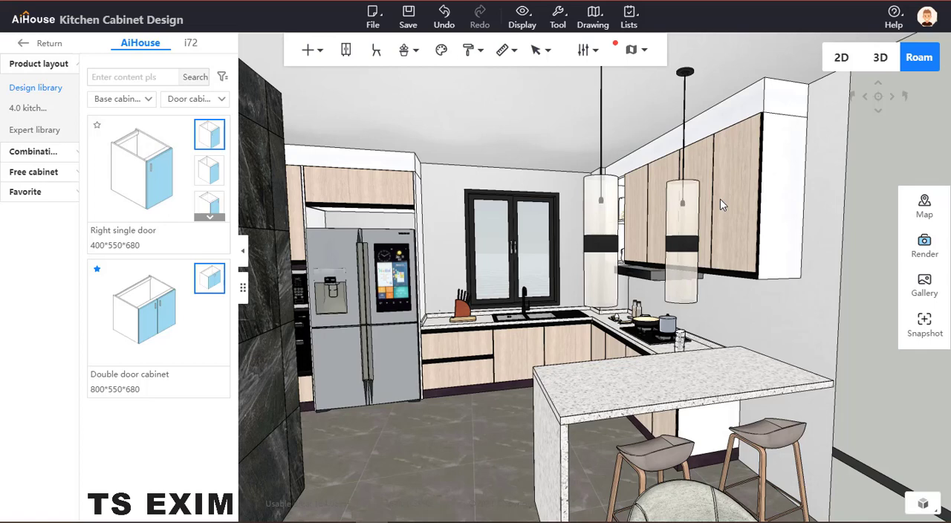
Step: Show the drawing options list: CAD, three-view, dimension and countertop drawings
{"action": "left_click", "coordinate": [631, 50]}
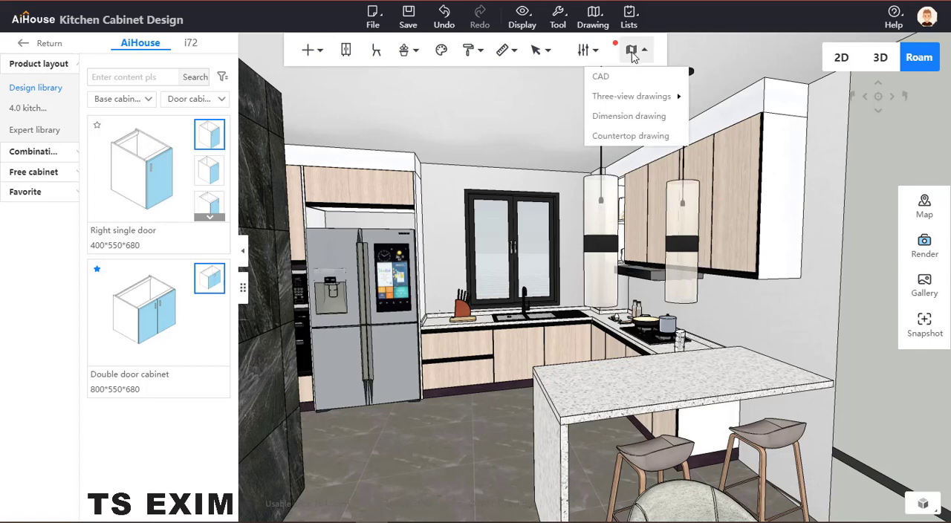
{"action": "mouse_move", "coordinate": [626, 78]}
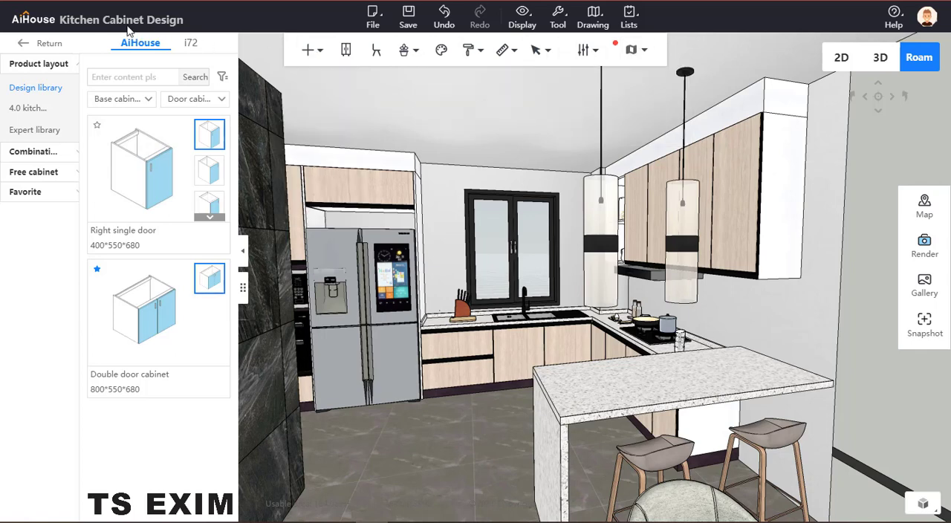
{"action": "left_click", "coordinate": [631, 50]}
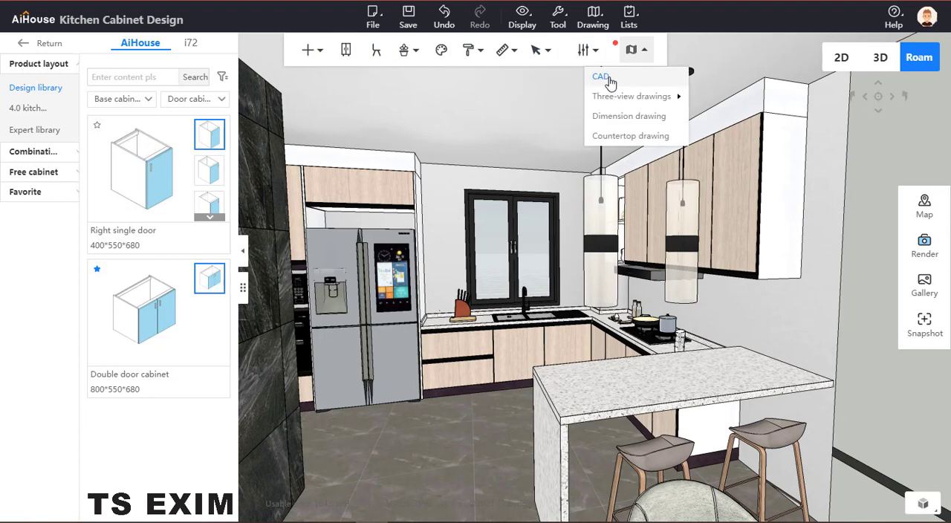
{"action": "mouse_move", "coordinate": [610, 83]}
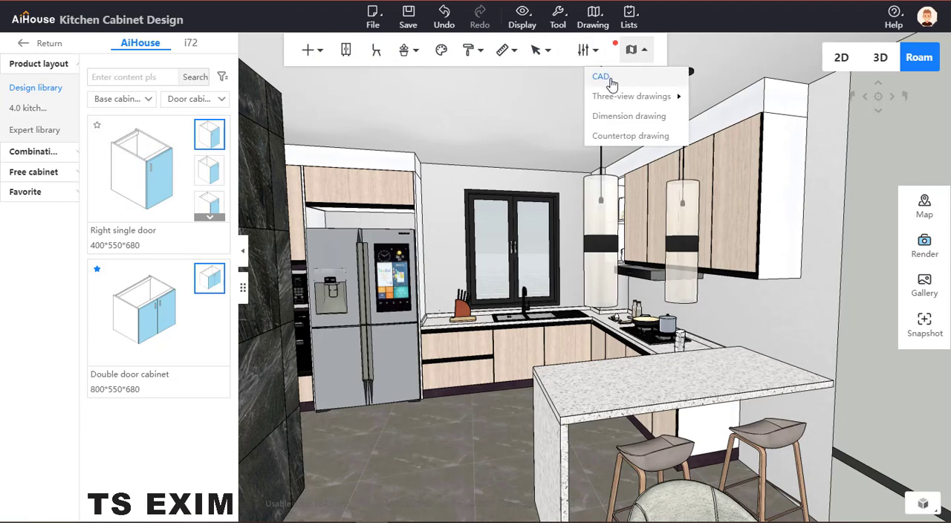
Step: Choose CAD and run One-click export with Cabinets checked
{"action": "left_click", "coordinate": [601, 77]}
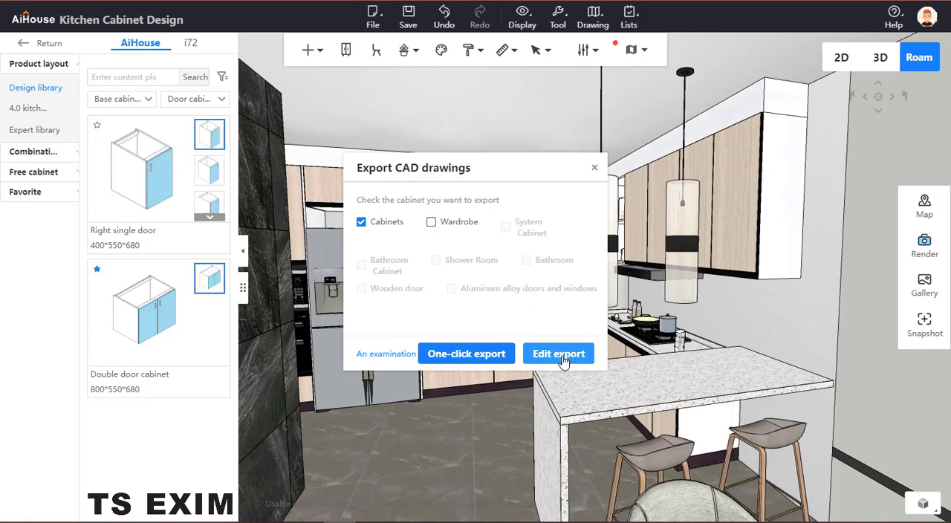
{"action": "mouse_move", "coordinate": [467, 360]}
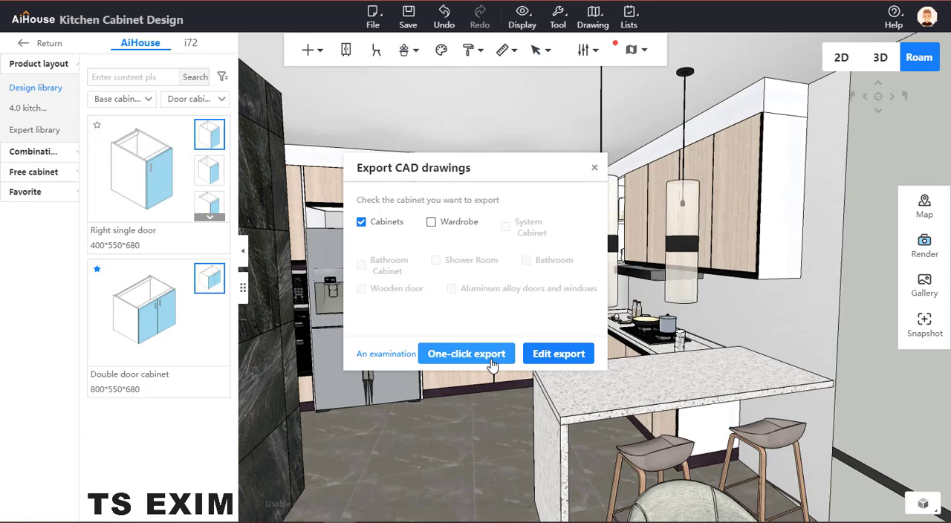
{"action": "left_click", "coordinate": [466, 353]}
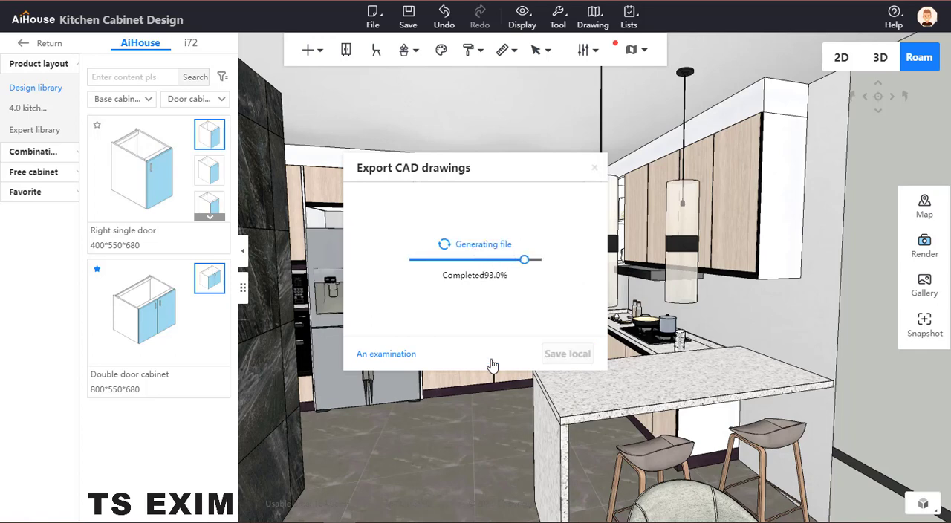
{"action": "mouse_move", "coordinate": [511, 343]}
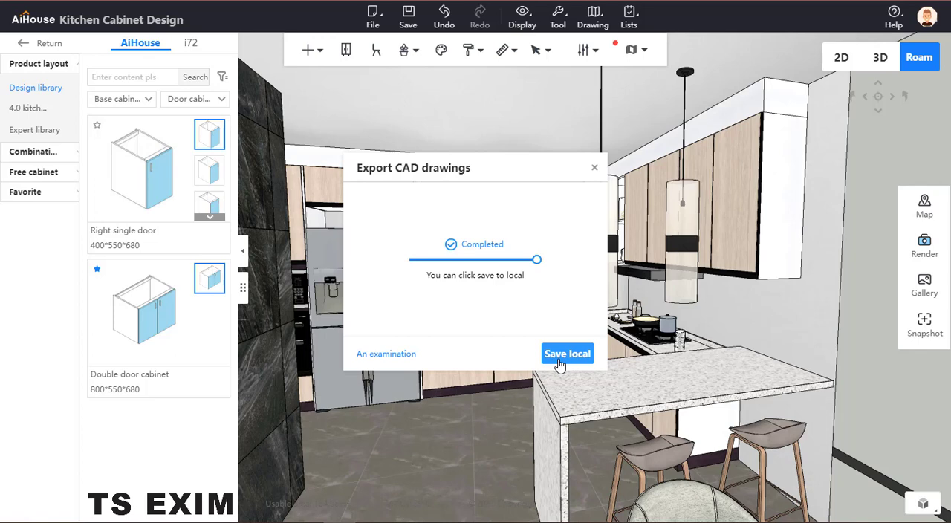
Step: Save the generated cabinet CAD file locally as a download
{"action": "left_click", "coordinate": [567, 353]}
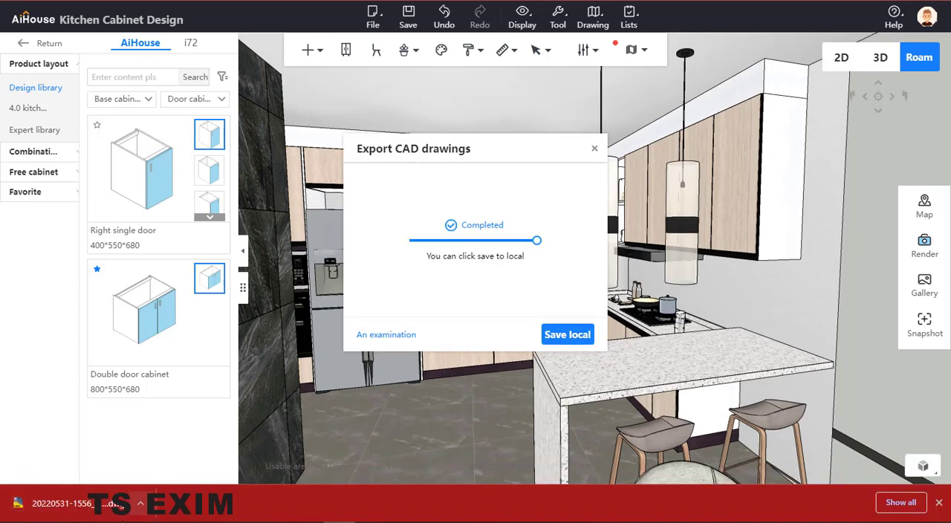
{"action": "mouse_move", "coordinate": [559, 294]}
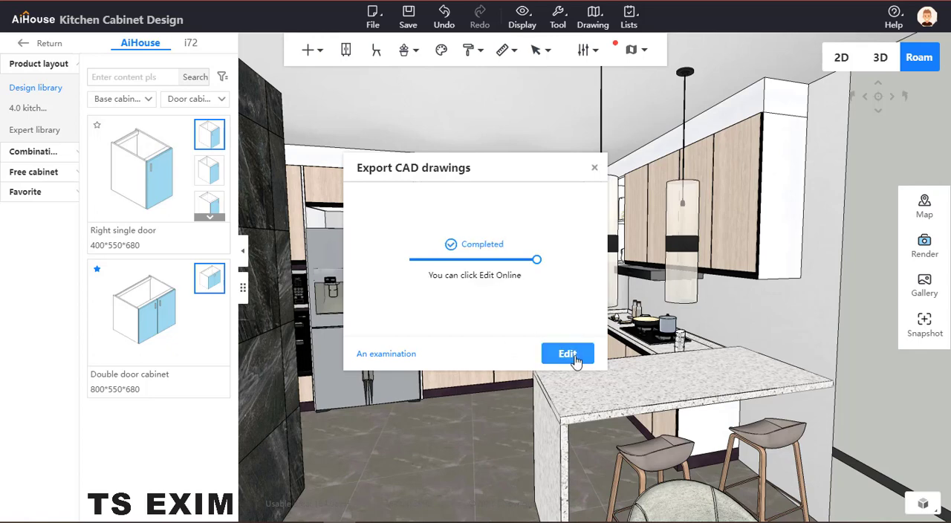
Step: Open the drawings in the online editor and browse D side, A side structural, then A side Elevation
{"action": "left_click", "coordinate": [568, 353]}
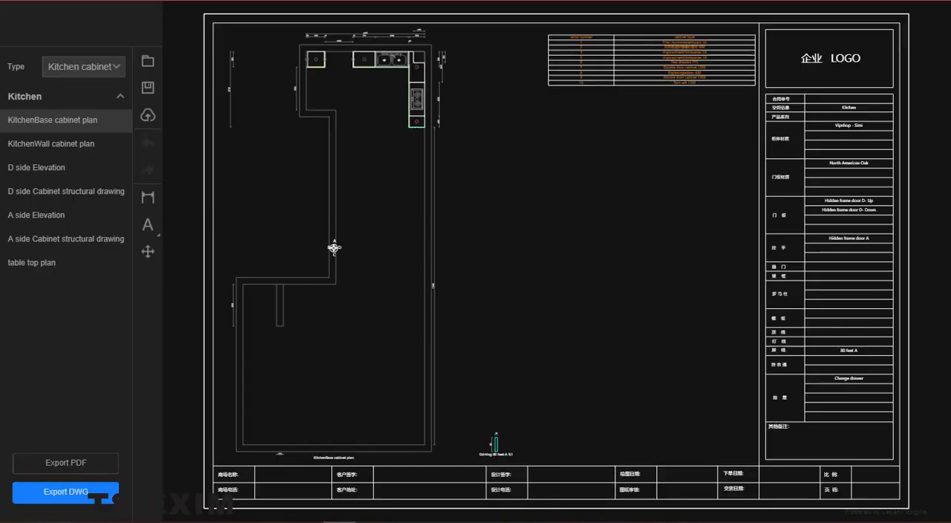
{"action": "mouse_move", "coordinate": [210, 46]}
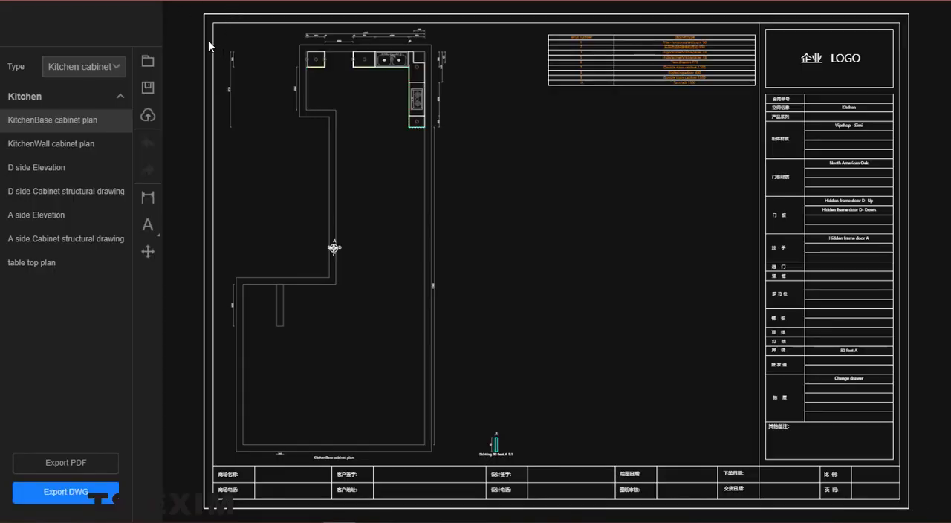
{"action": "left_click", "coordinate": [83, 67]}
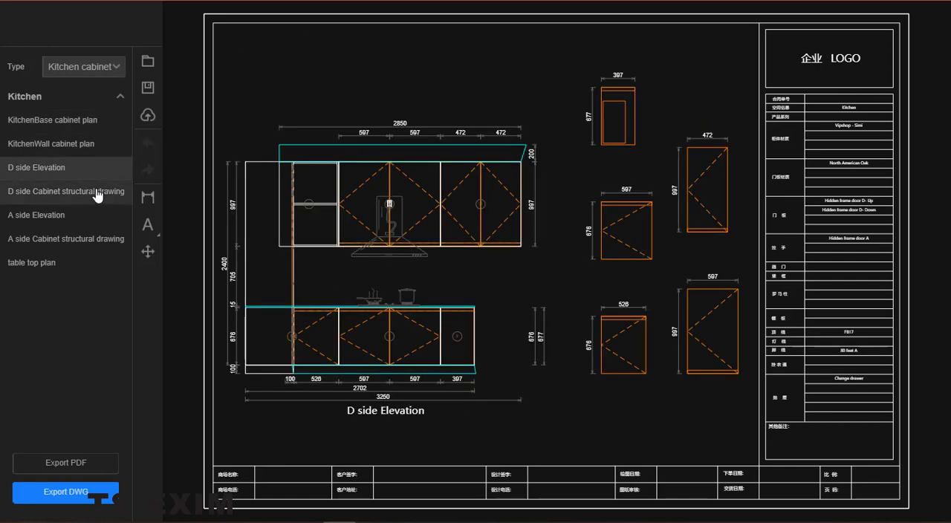
{"action": "left_click", "coordinate": [66, 238]}
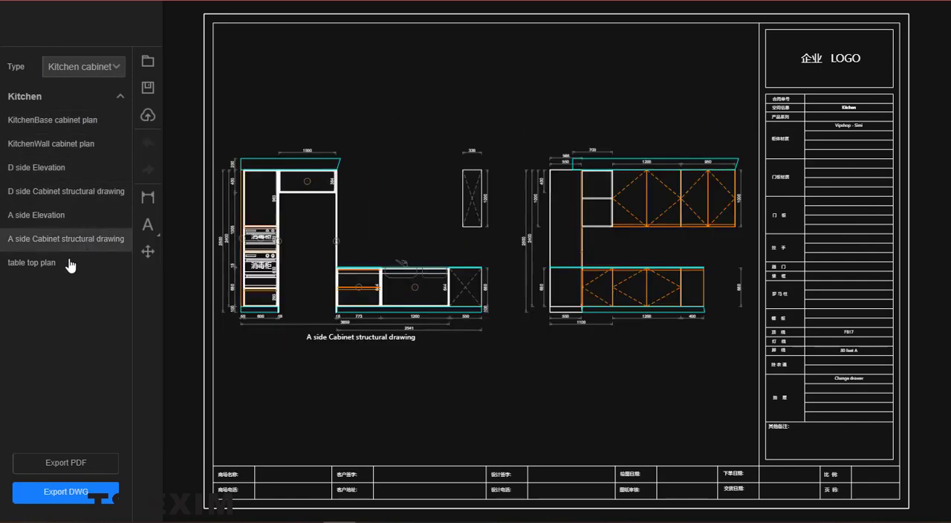
{"action": "left_click", "coordinate": [36, 215]}
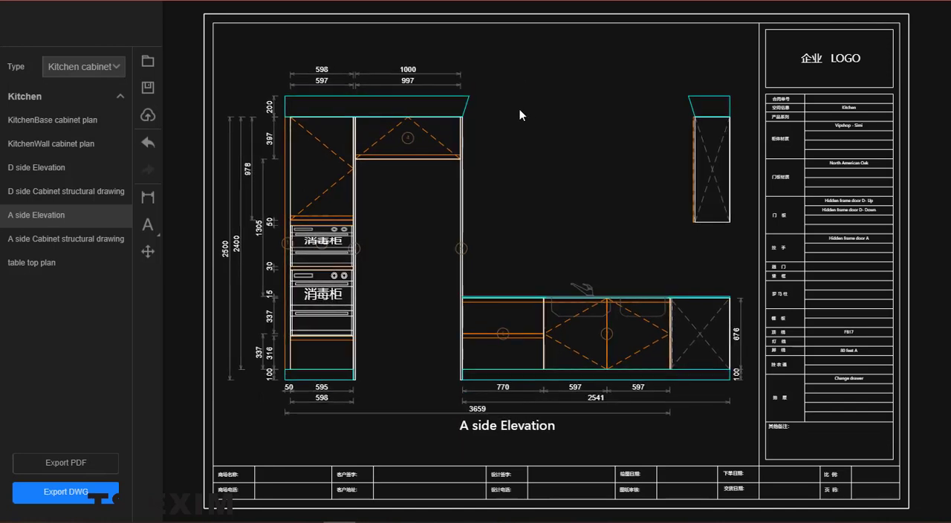
Step: Change the tall cabinet's 1000 dimension to 1200 and raise its font size to about 94
{"action": "double_click", "coordinate": [408, 69]}
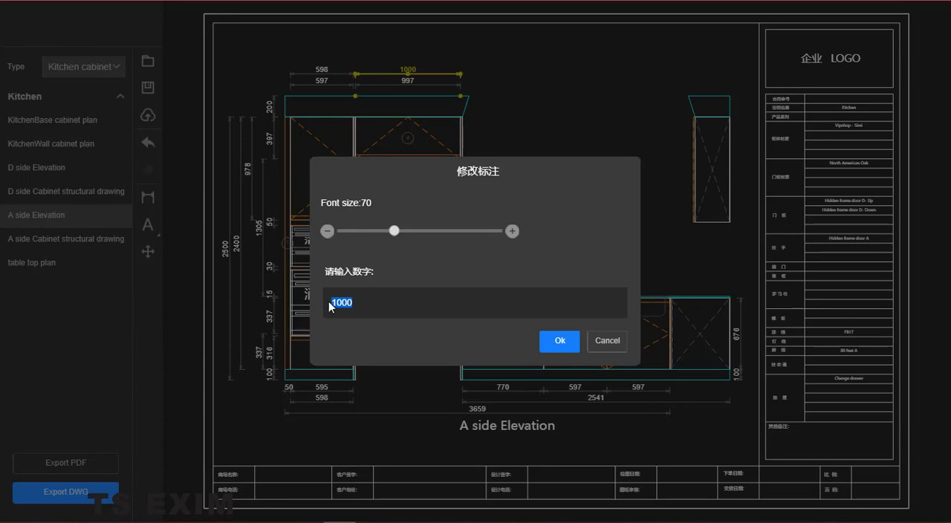
{"action": "type", "text": "1200"}
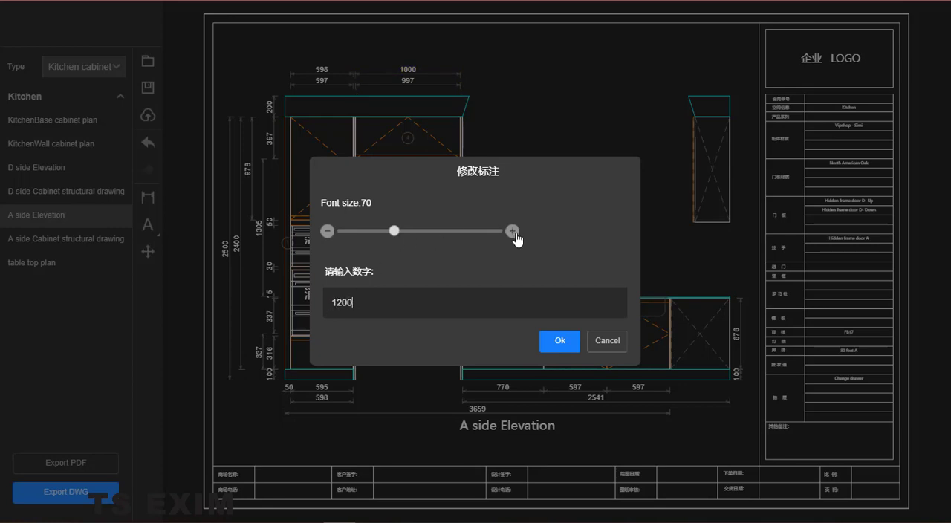
{"action": "left_click", "coordinate": [513, 231]}
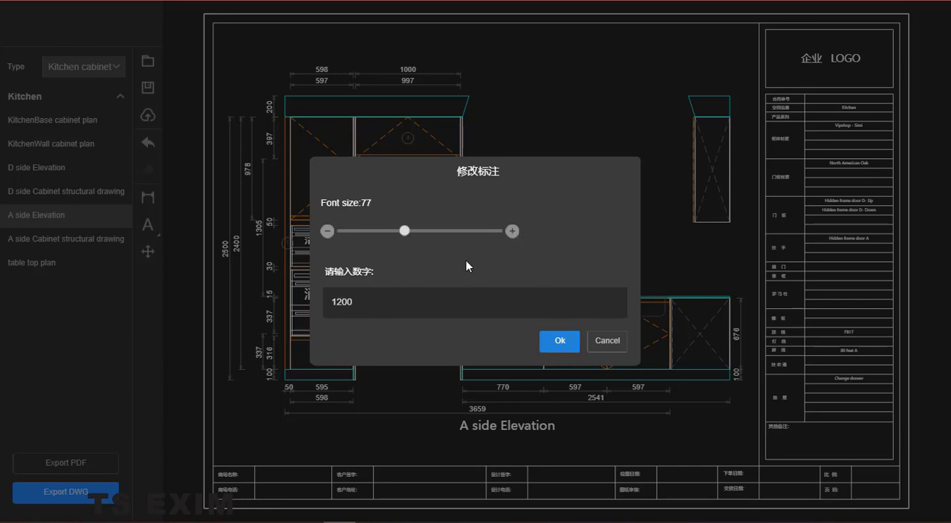
{"action": "left_click_drag", "start_coordinate": [405, 231], "coordinate": [416, 231]}
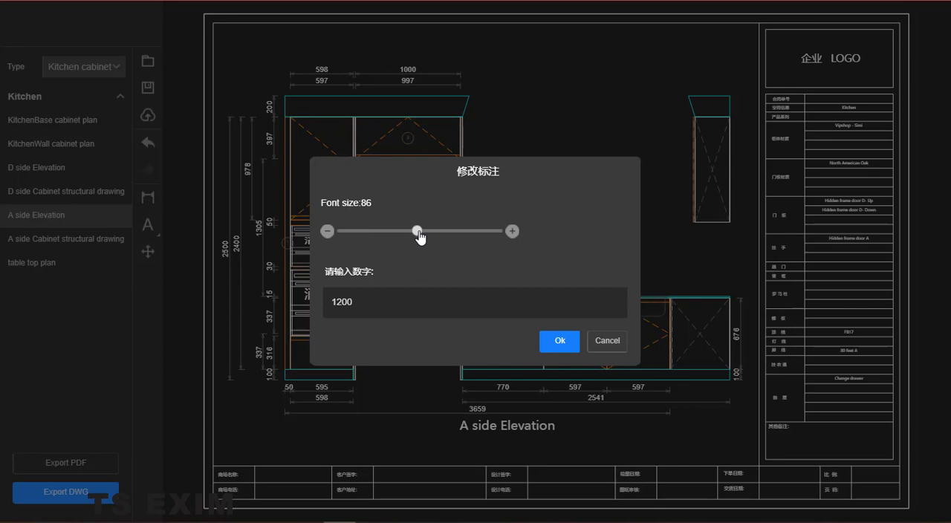
{"action": "left_click_drag", "start_coordinate": [417, 231], "coordinate": [430, 232]}
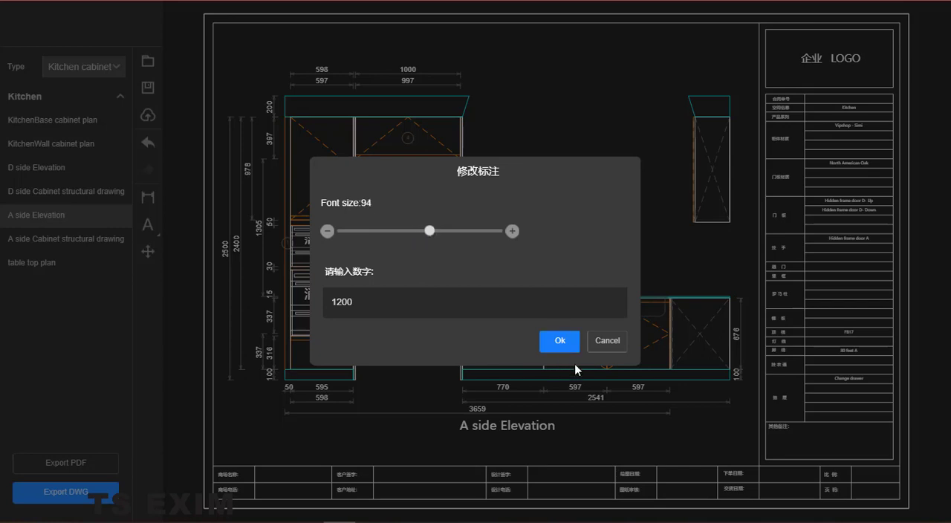
{"action": "left_click", "coordinate": [559, 341]}
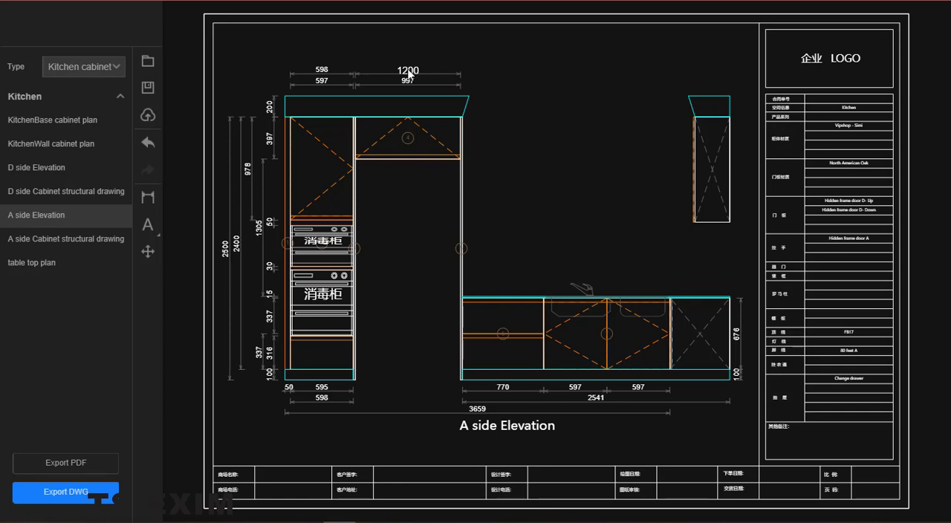
{"action": "left_click", "coordinate": [408, 74]}
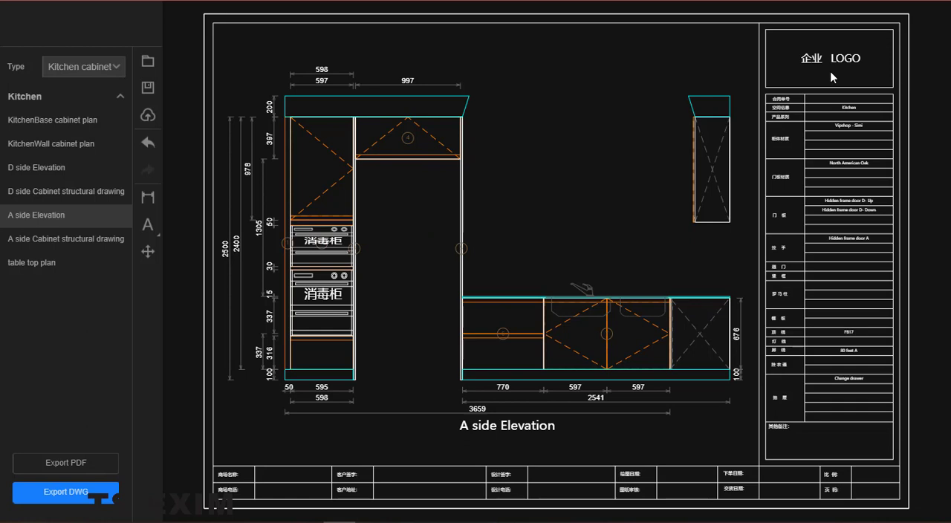
{"action": "mouse_move", "coordinate": [826, 69]}
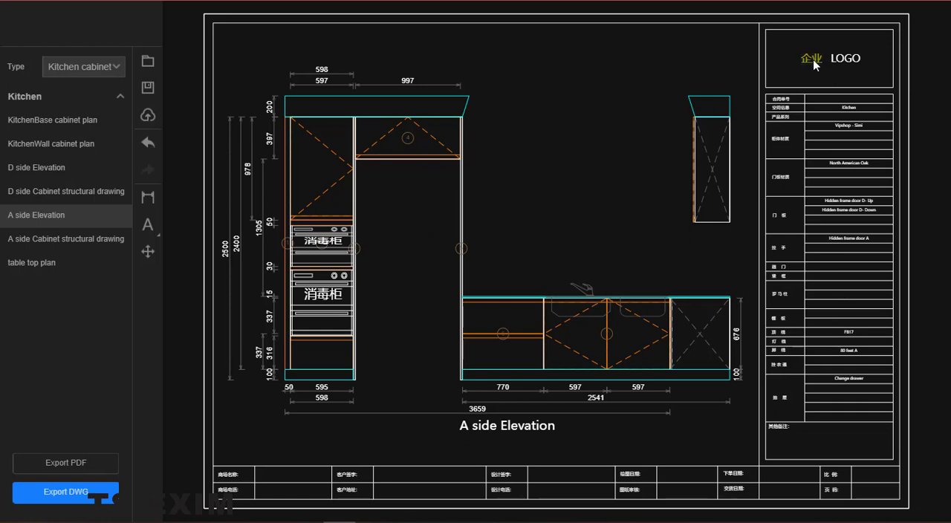
Step: Delete the LOGO placeholder text from the title block's logo box
{"action": "double_click", "coordinate": [811, 58]}
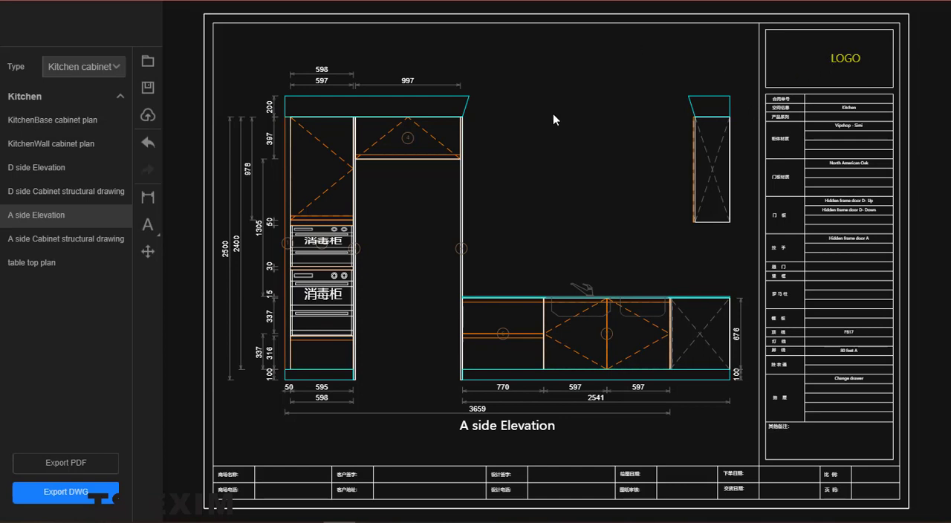
{"action": "mouse_move", "coordinate": [167, 119]}
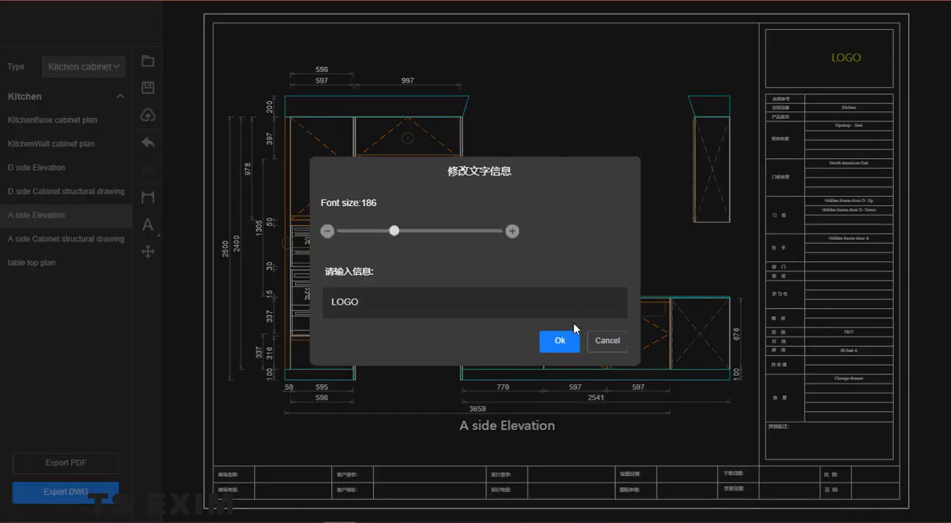
{"action": "left_click", "coordinate": [560, 340]}
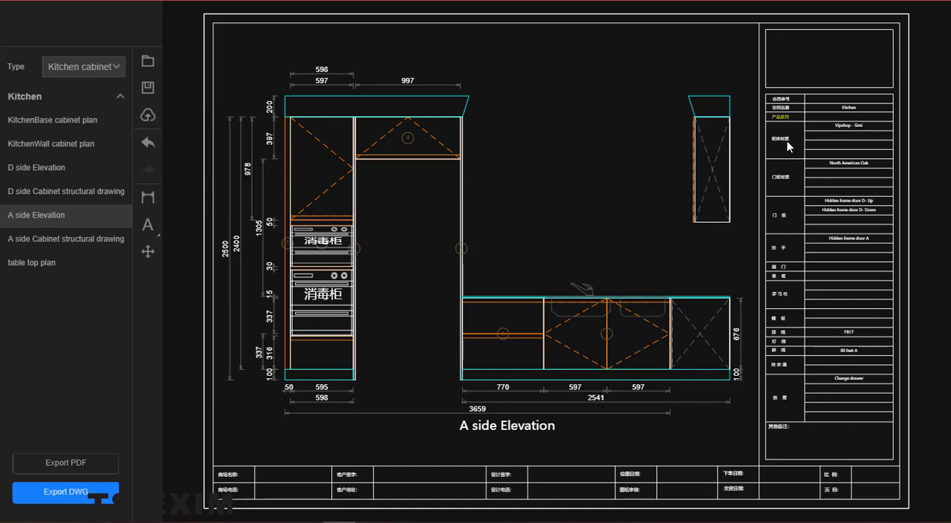
{"action": "mouse_move", "coordinate": [324, 393]}
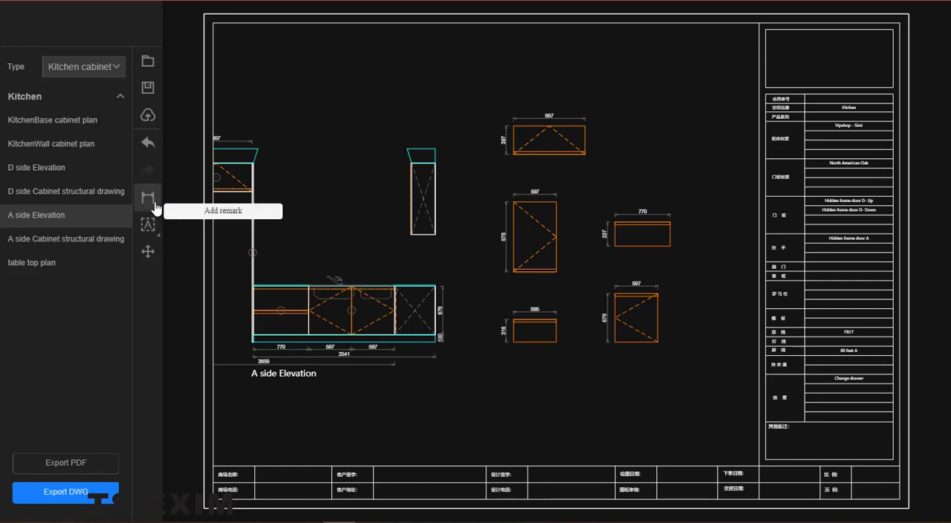
{"action": "mouse_move", "coordinate": [270, 155]}
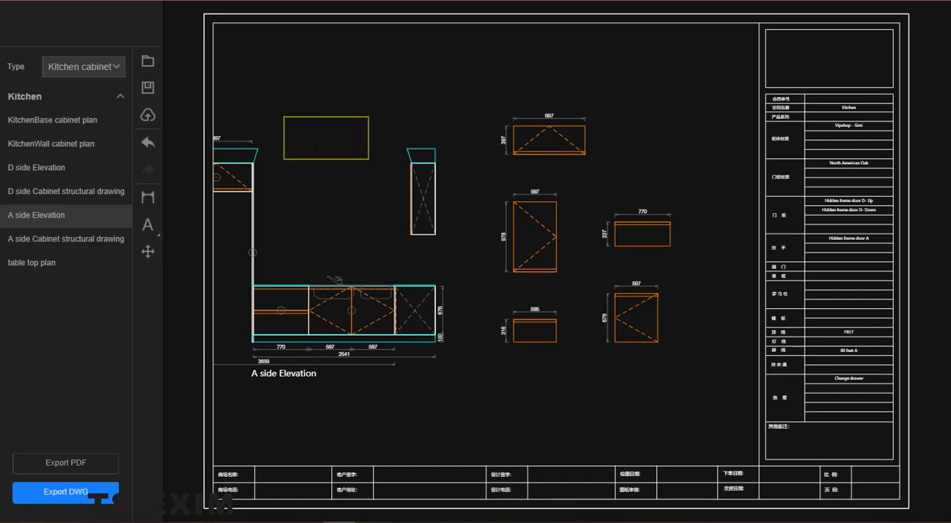
Step: Add the text 'abcd' near the top of the sheet and enlarge it to font size 143
{"action": "type", "text": "ab"}
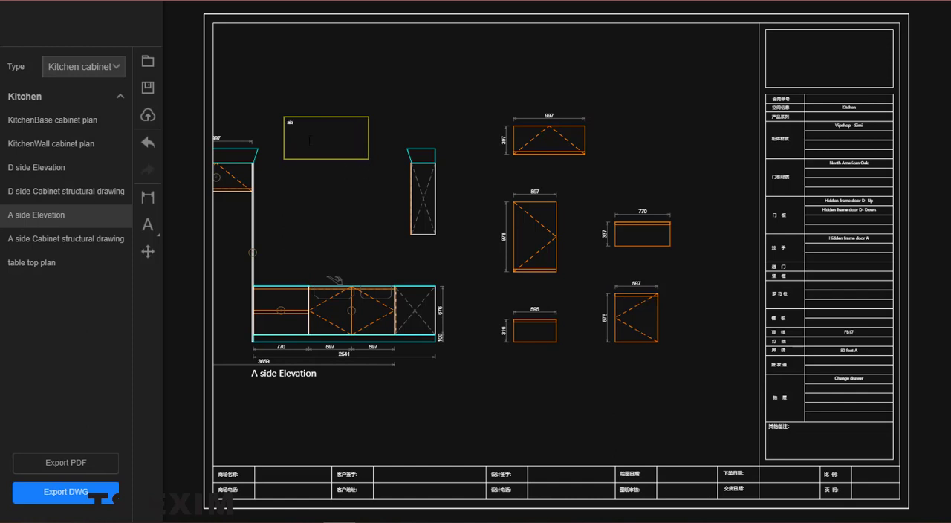
{"action": "type", "text": "cd"}
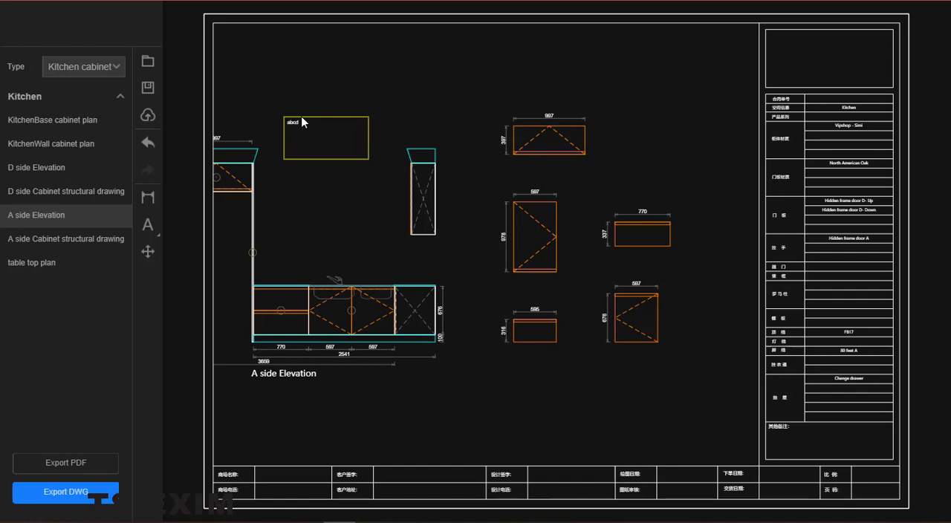
{"action": "right_click", "coordinate": [292, 122]}
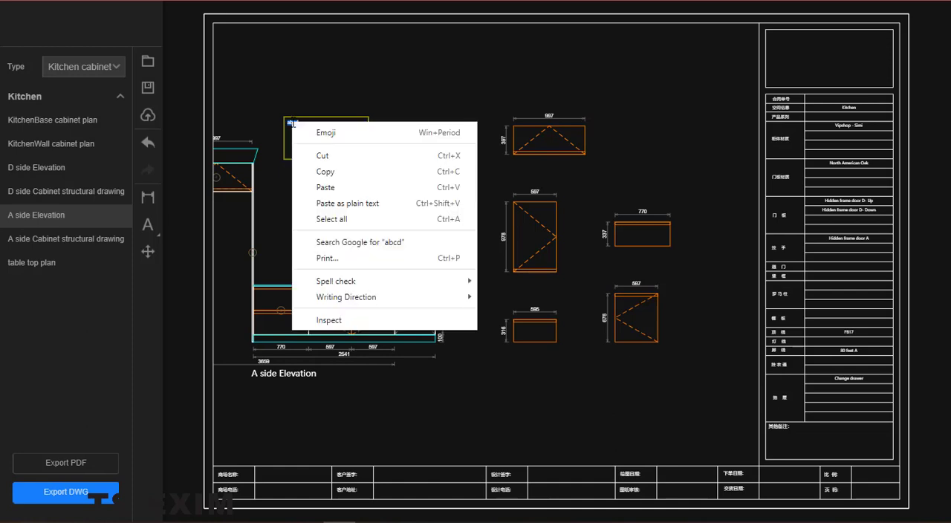
{"action": "left_click", "coordinate": [313, 97]}
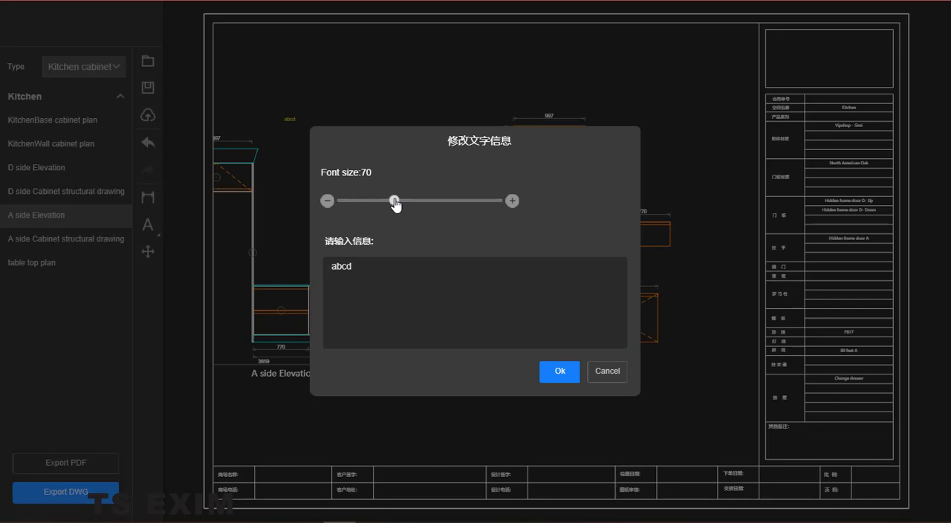
{"action": "left_click", "coordinate": [560, 371]}
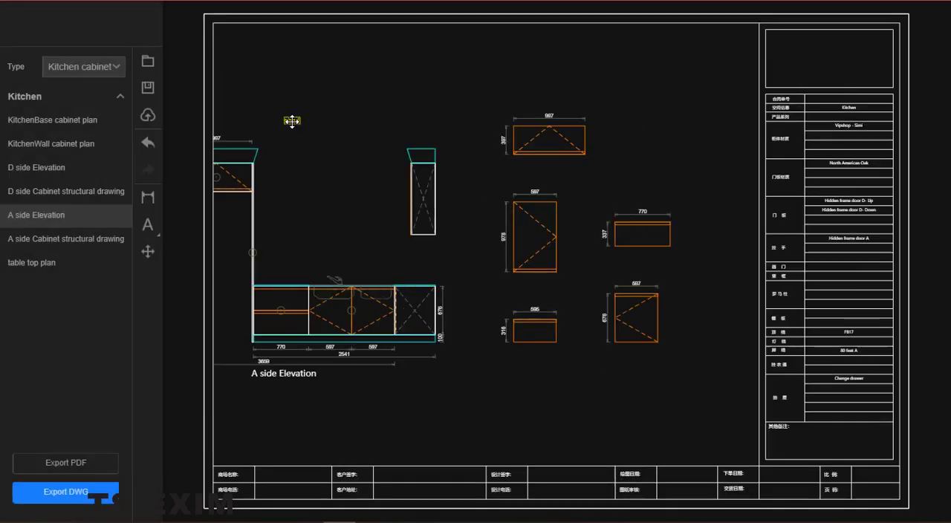
{"action": "double_click", "coordinate": [291, 121]}
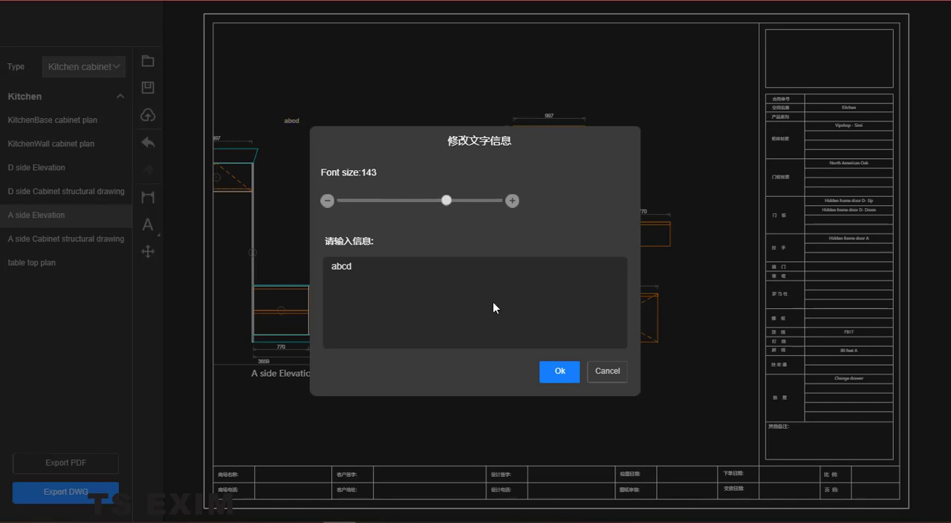
{"action": "left_click", "coordinate": [560, 371]}
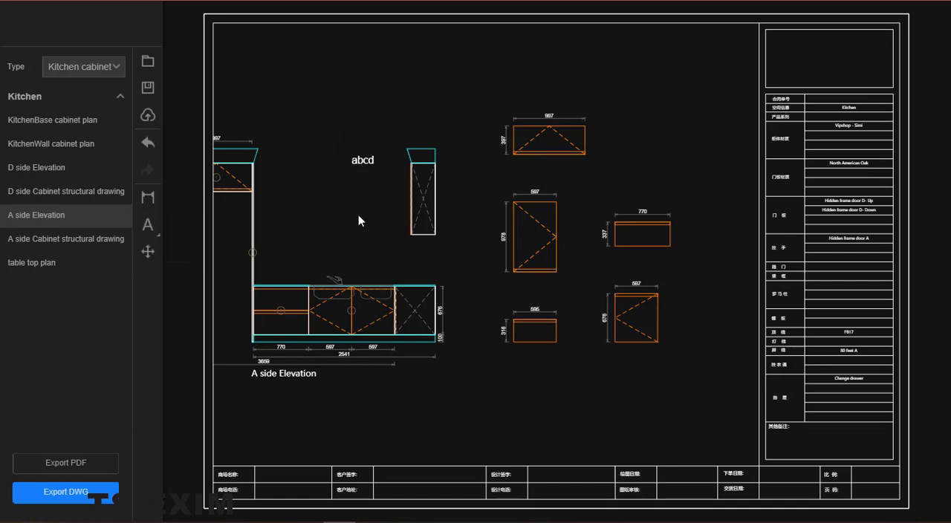
{"action": "mouse_move", "coordinate": [148, 198]}
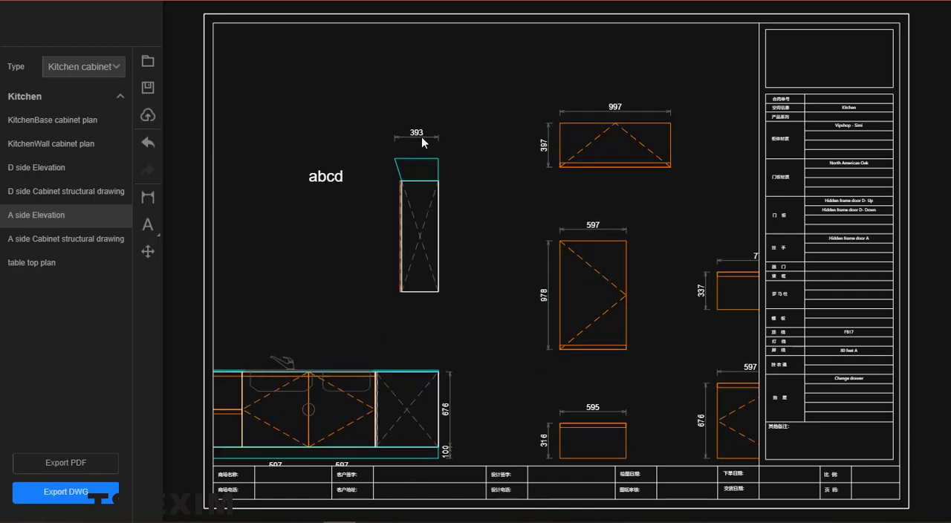
{"action": "left_click", "coordinate": [416, 139]}
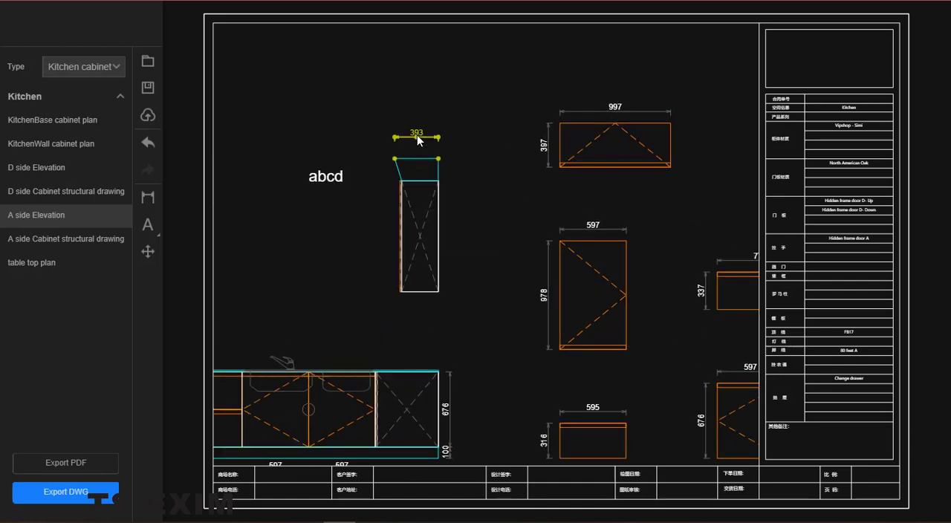
{"action": "double_click", "coordinate": [416, 136]}
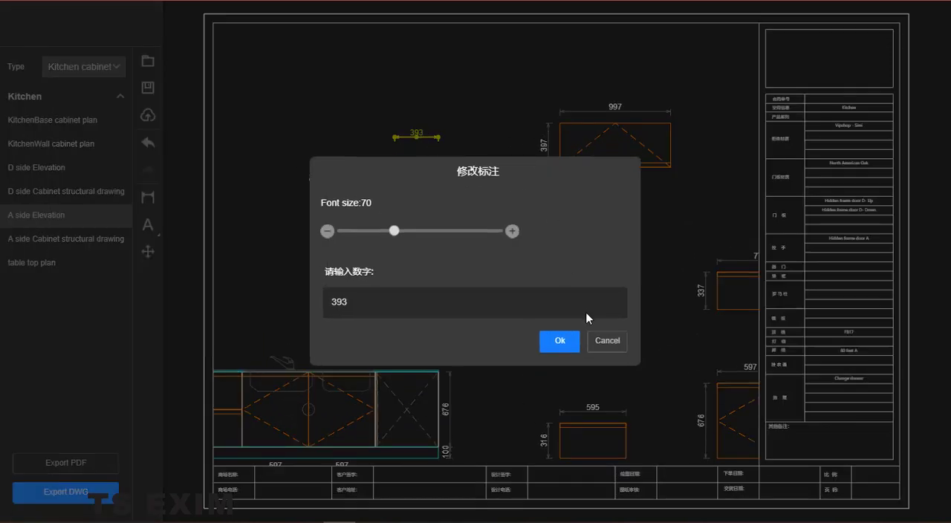
{"action": "left_click", "coordinate": [560, 340]}
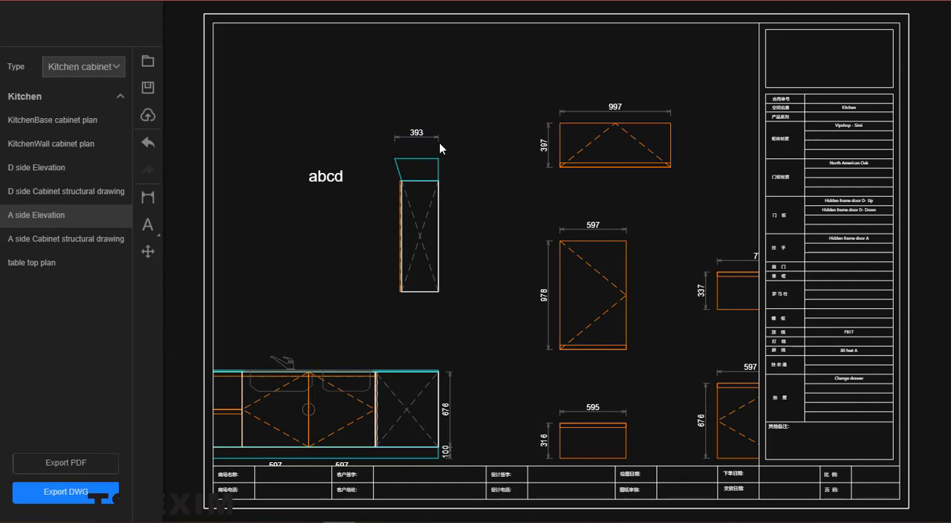
{"action": "left_click", "coordinate": [616, 113]}
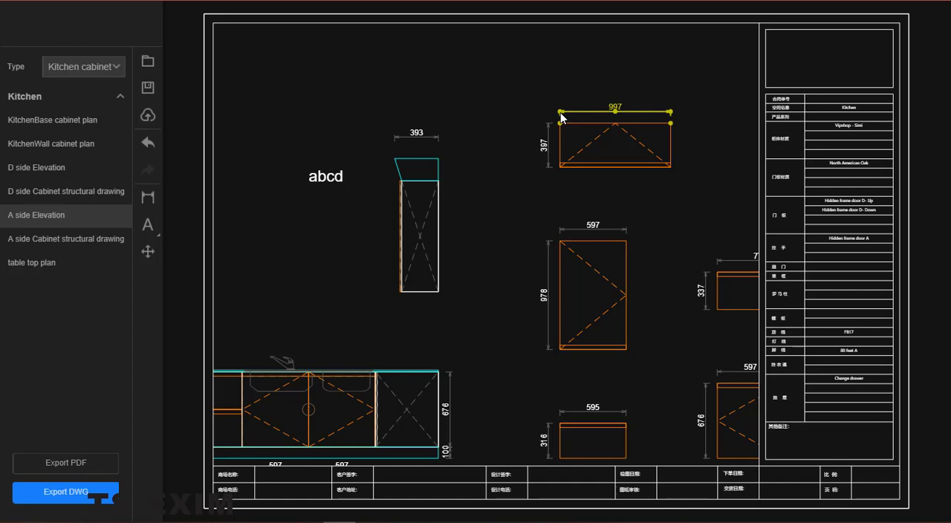
{"action": "mouse_move", "coordinate": [562, 117]}
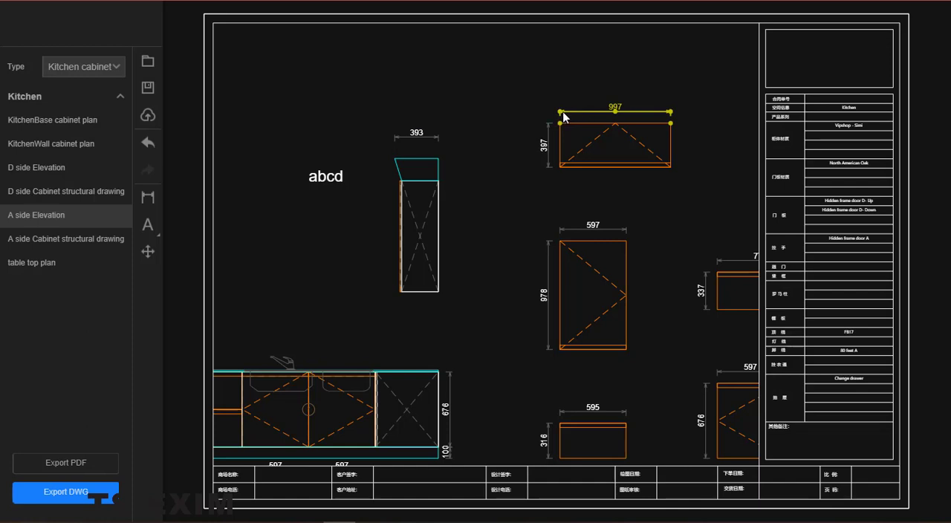
{"action": "mouse_move", "coordinate": [600, 116]}
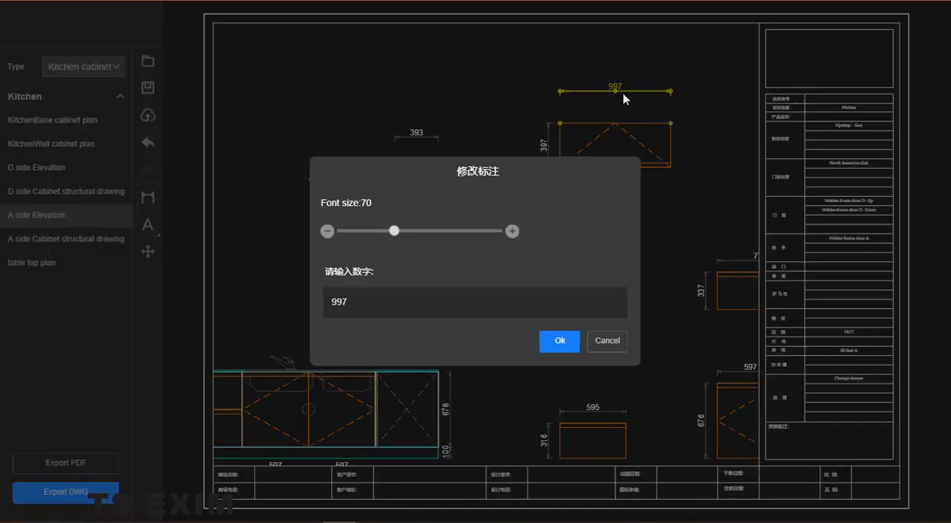
{"action": "left_click", "coordinate": [560, 340]}
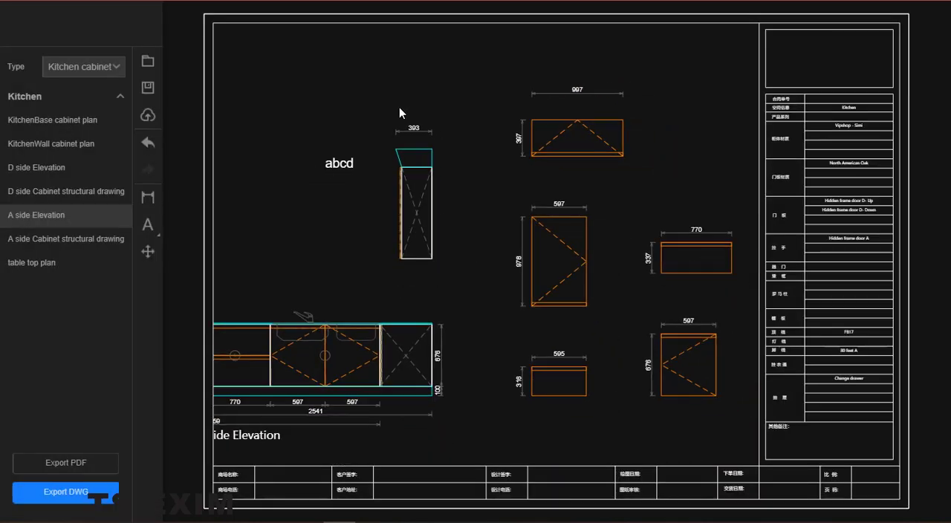
{"action": "left_click", "coordinate": [148, 142]}
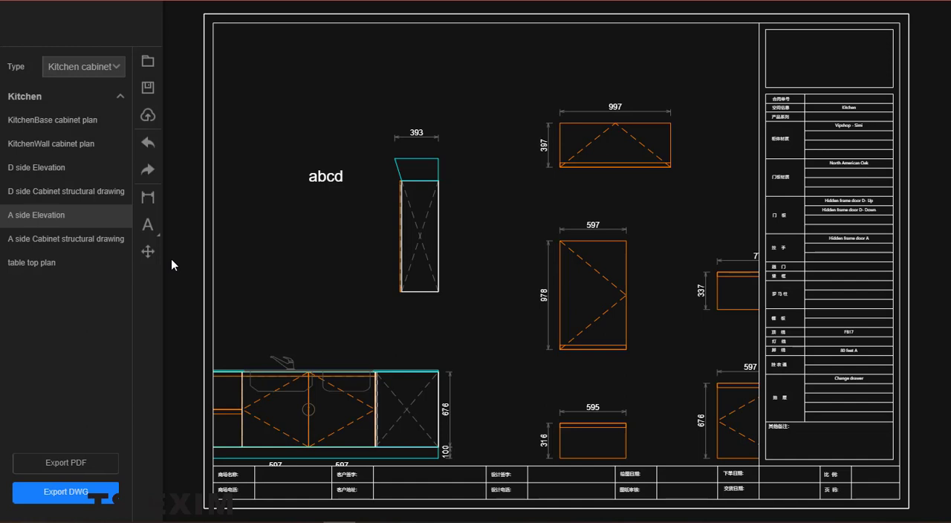
{"action": "mouse_move", "coordinate": [65, 462]}
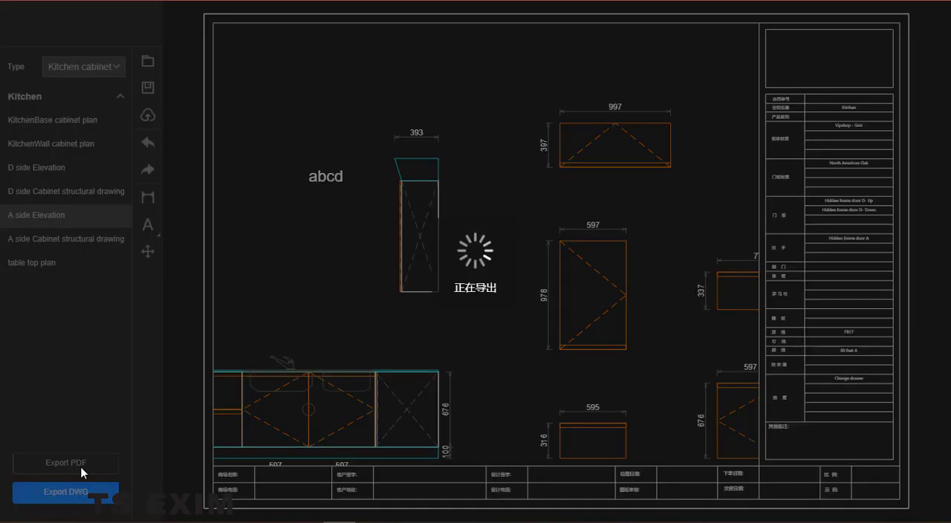
Step: Export the A side Elevation drawings as a PDF
{"action": "left_click", "coordinate": [64, 491]}
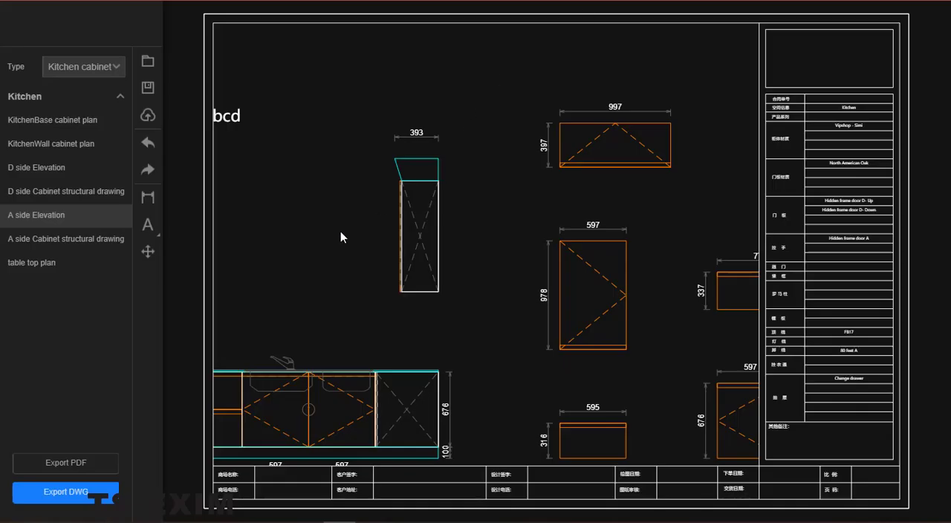
Step: Export the edited drawings as a DWG file
{"action": "left_click", "coordinate": [64, 492]}
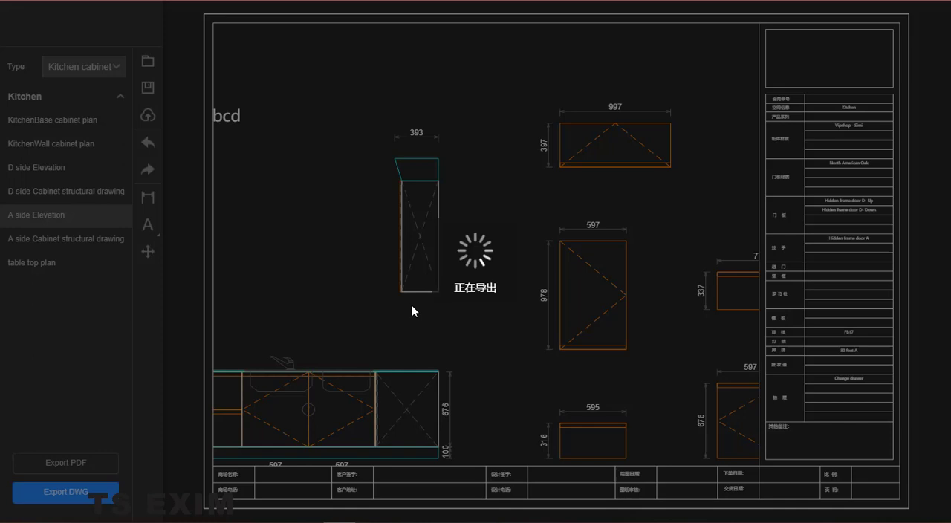
{"action": "mouse_move", "coordinate": [414, 313]}
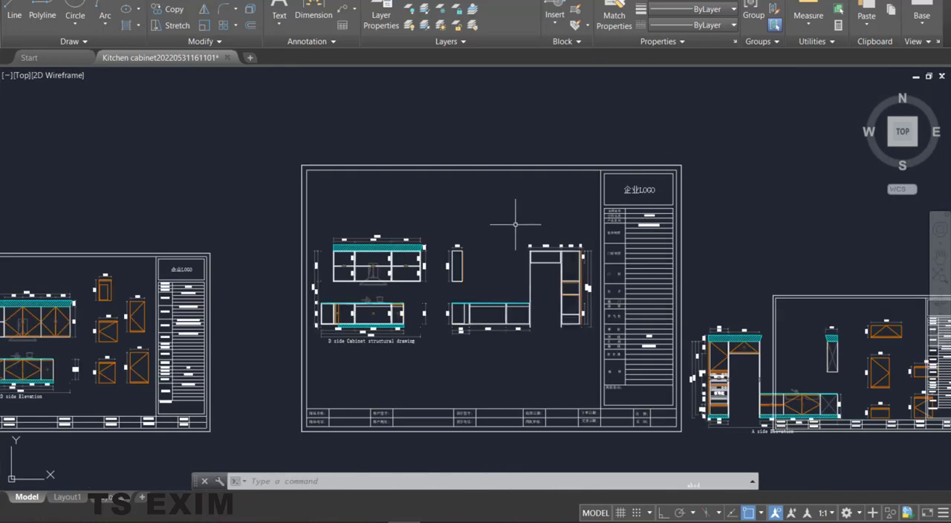
{"action": "mouse_move", "coordinate": [516, 230]}
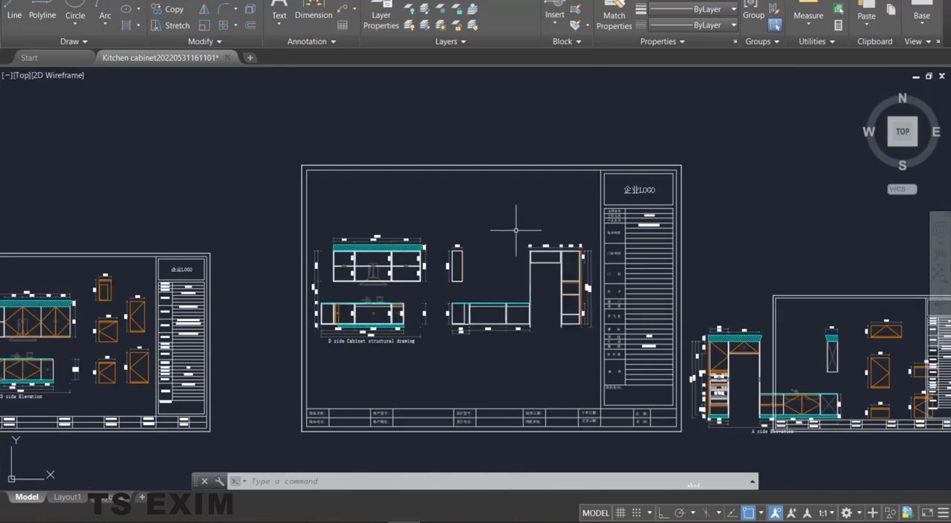